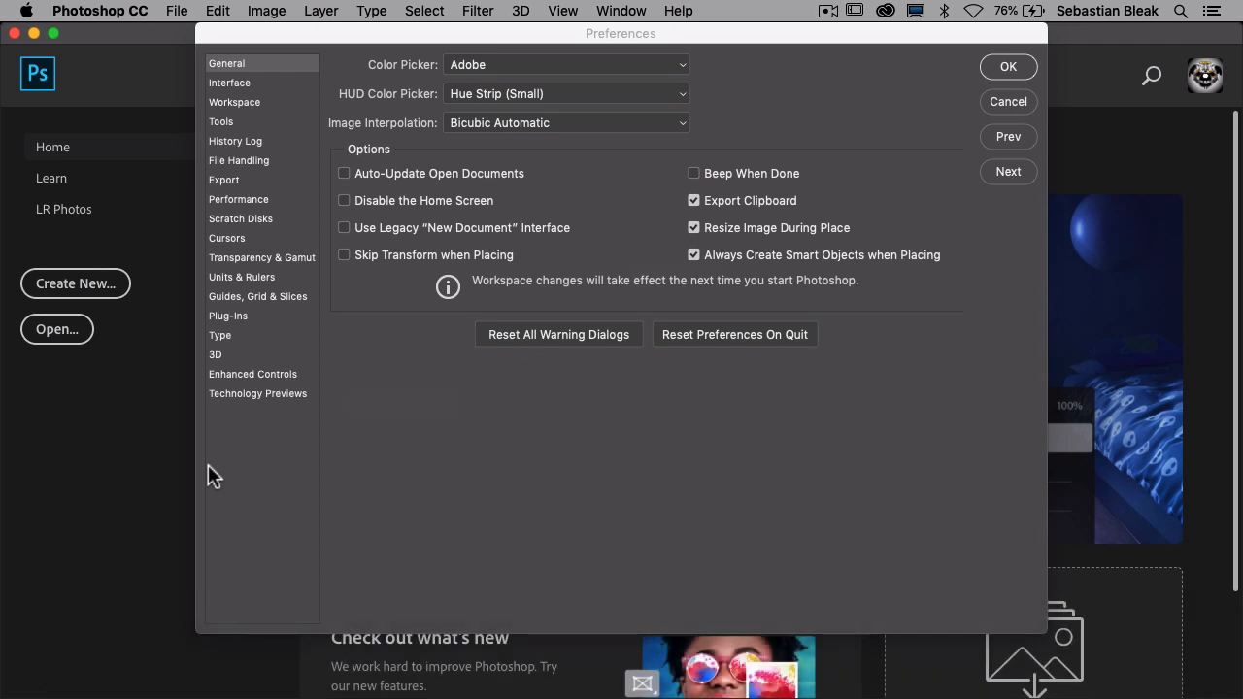
pyautogui.moveTo(759, 404)
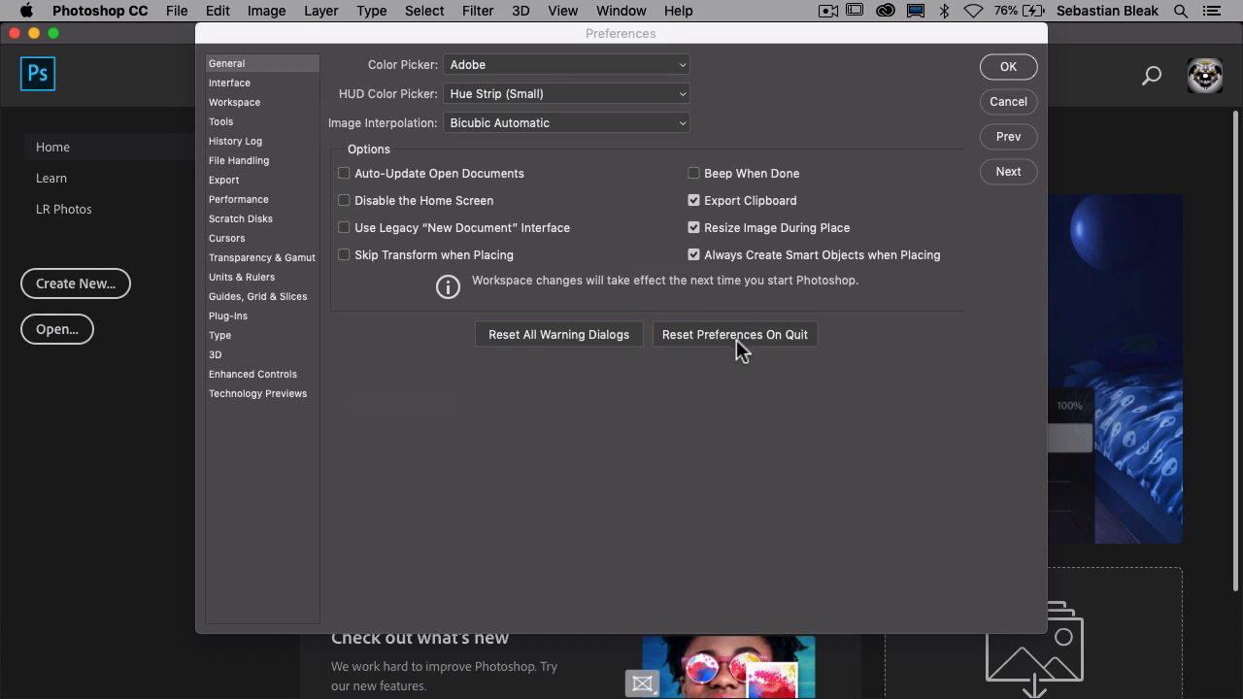
# Enable Reset Preferences On Quit in General preferences, confirm, and close Preferences.
pyautogui.click(735, 334)
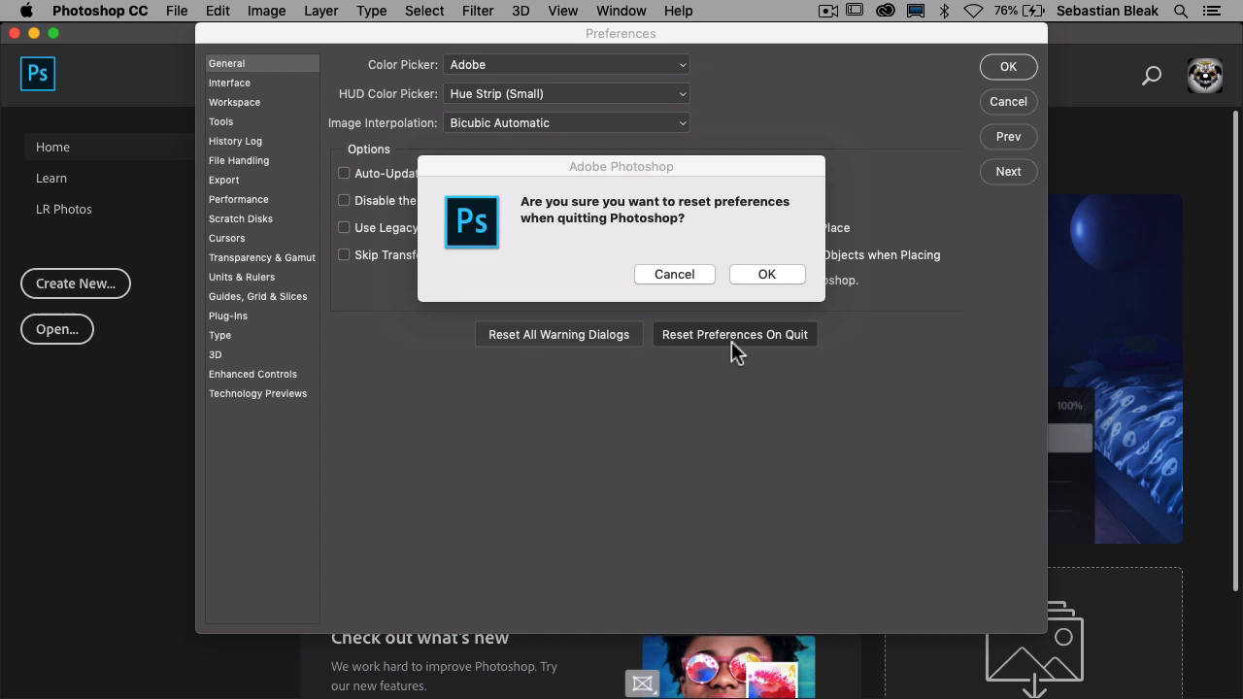
pyautogui.moveTo(678, 419)
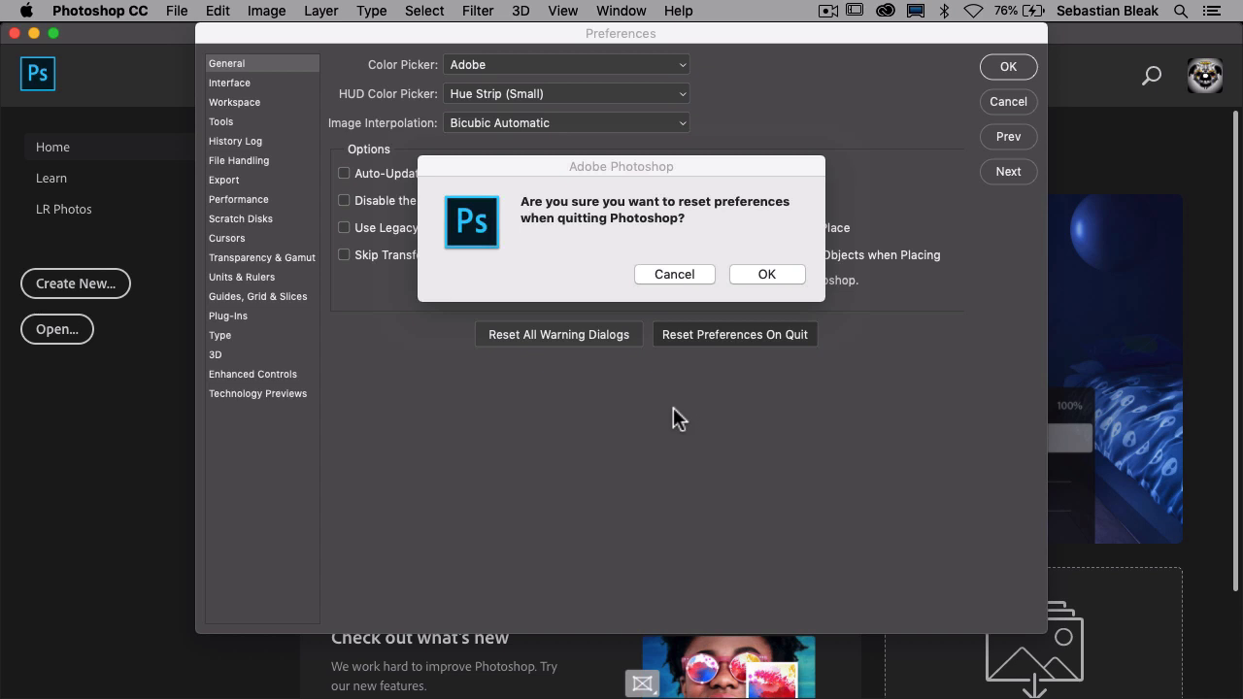
pyautogui.click(767, 274)
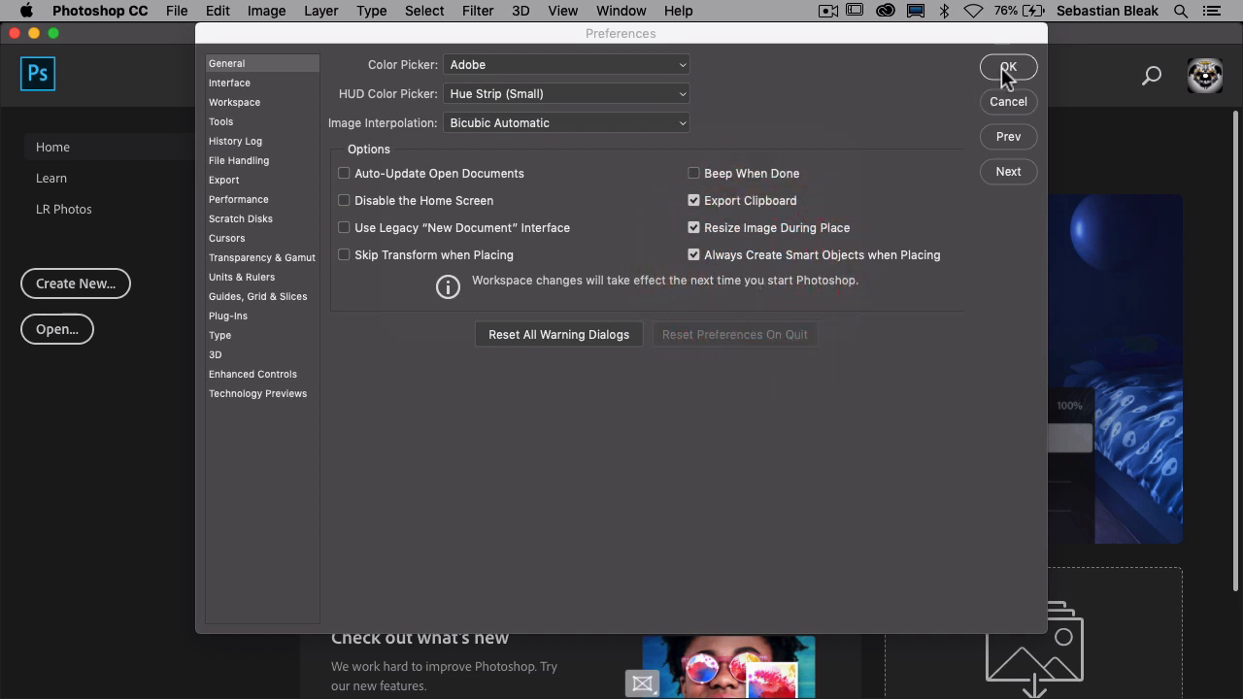
pyautogui.click(1008, 67)
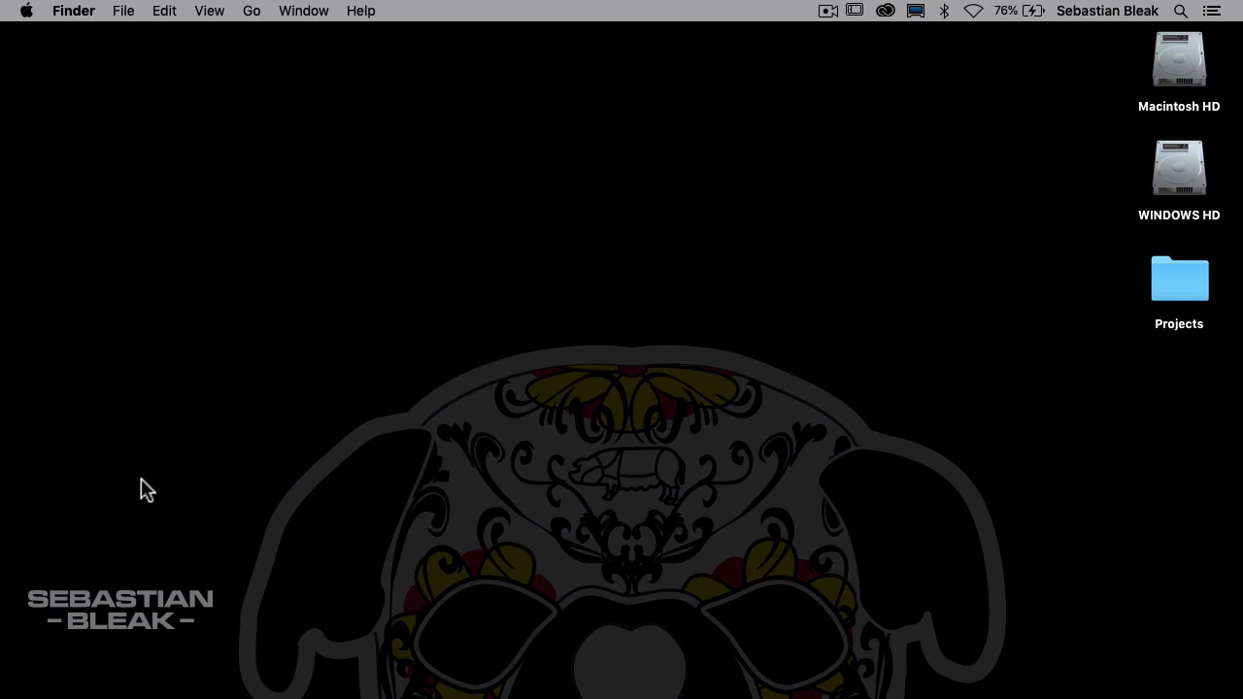
pyautogui.moveTo(294, 467)
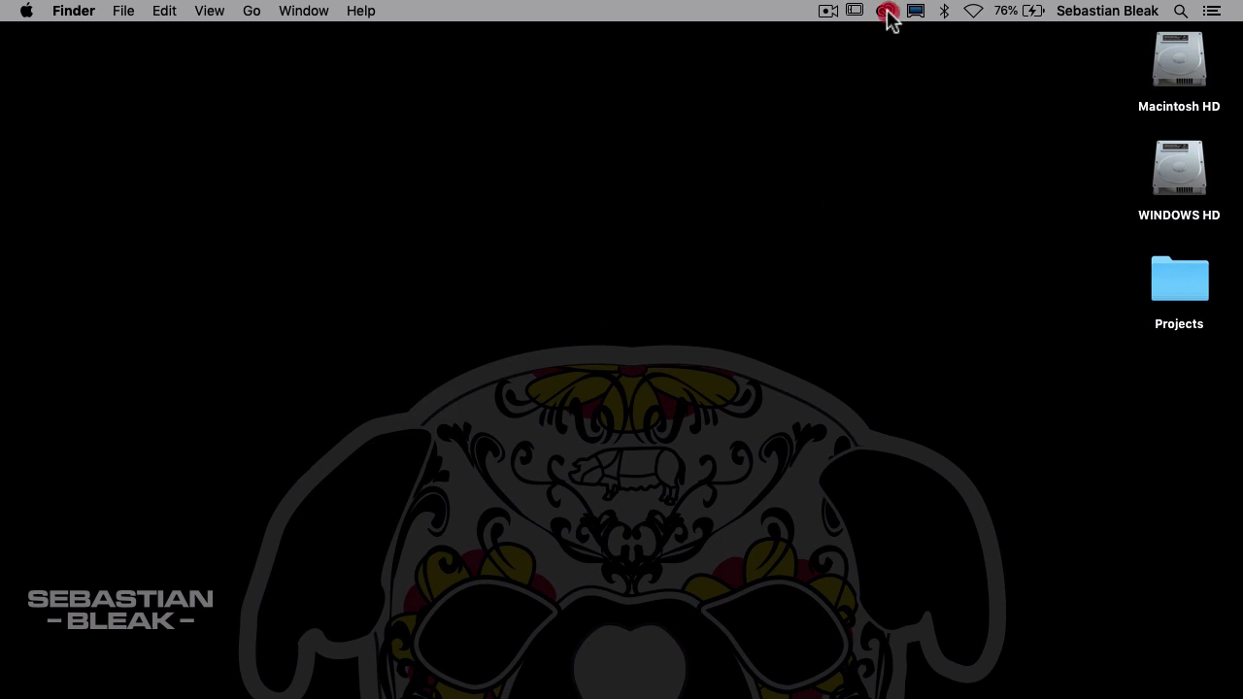
# Choose Manage > Uninstall for Photoshop CC 20.0.1 in the Creative Cloud apps panel.
pyautogui.click(884, 10)
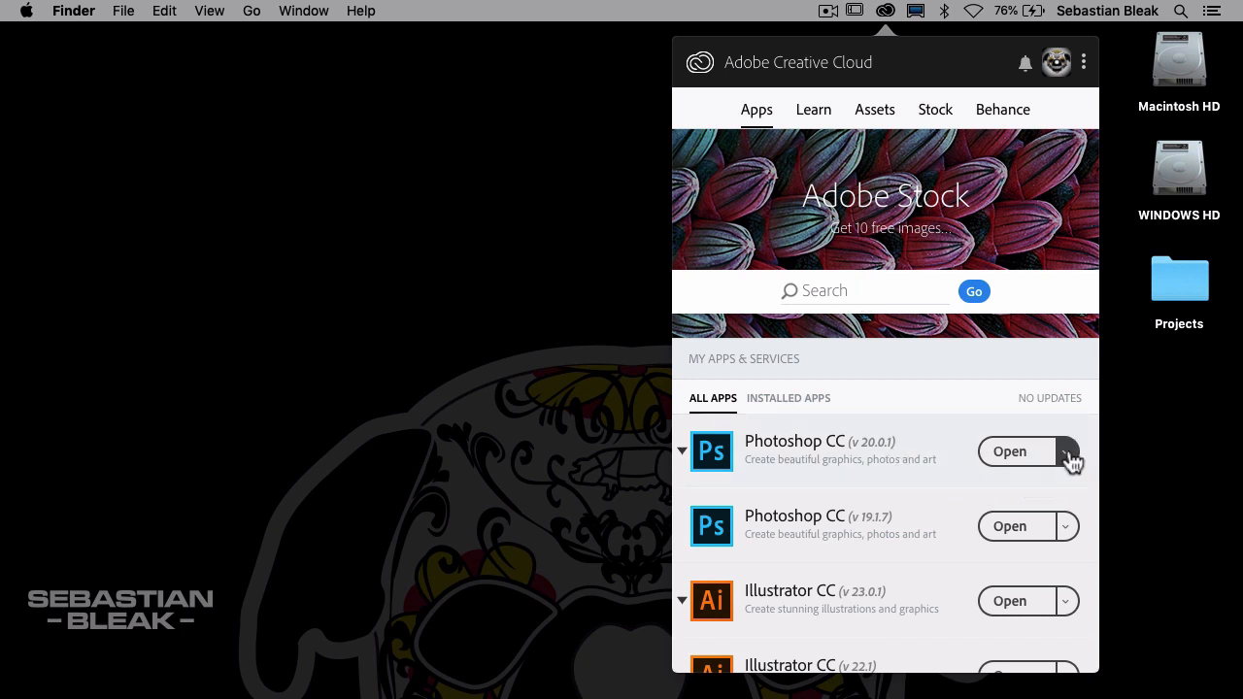
pyautogui.click(1066, 451)
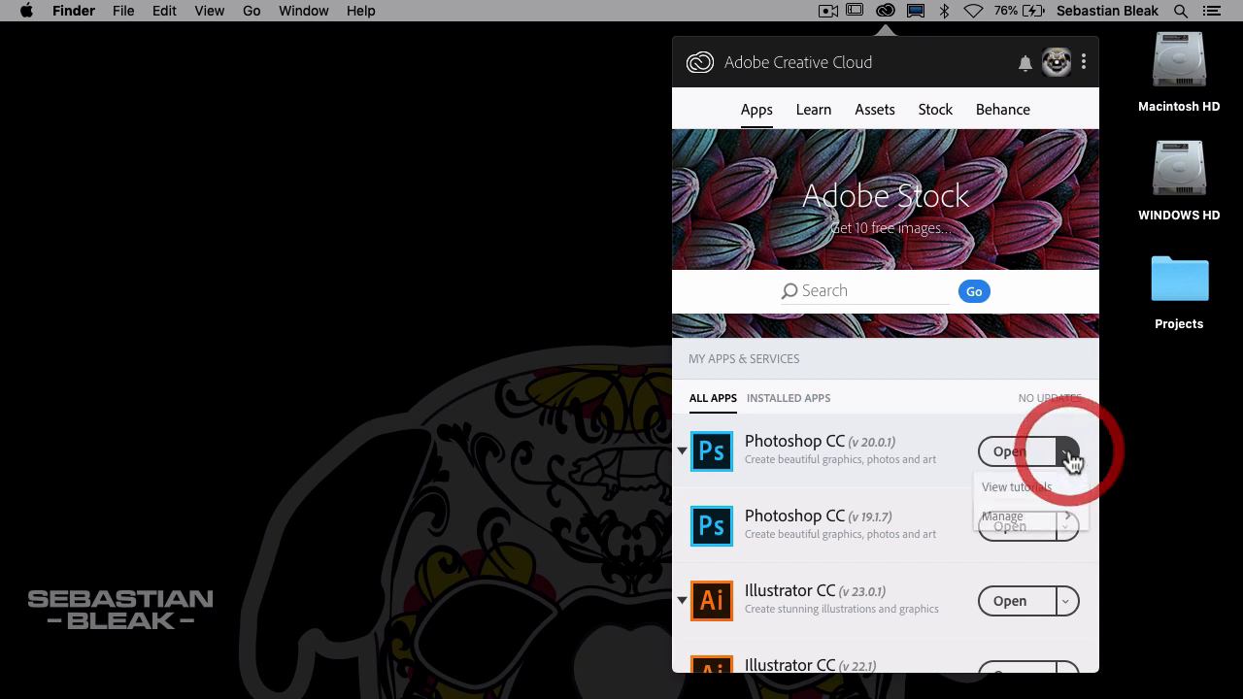
pyautogui.moveTo(1031, 515)
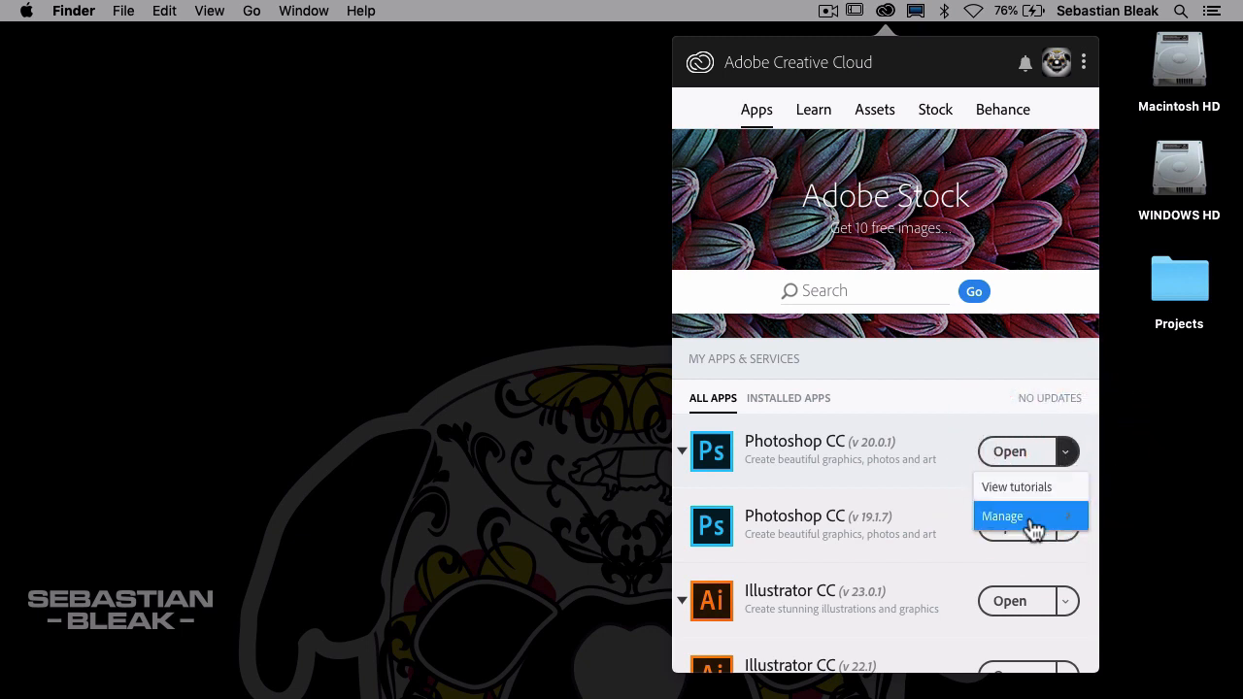
pyautogui.click(1002, 516)
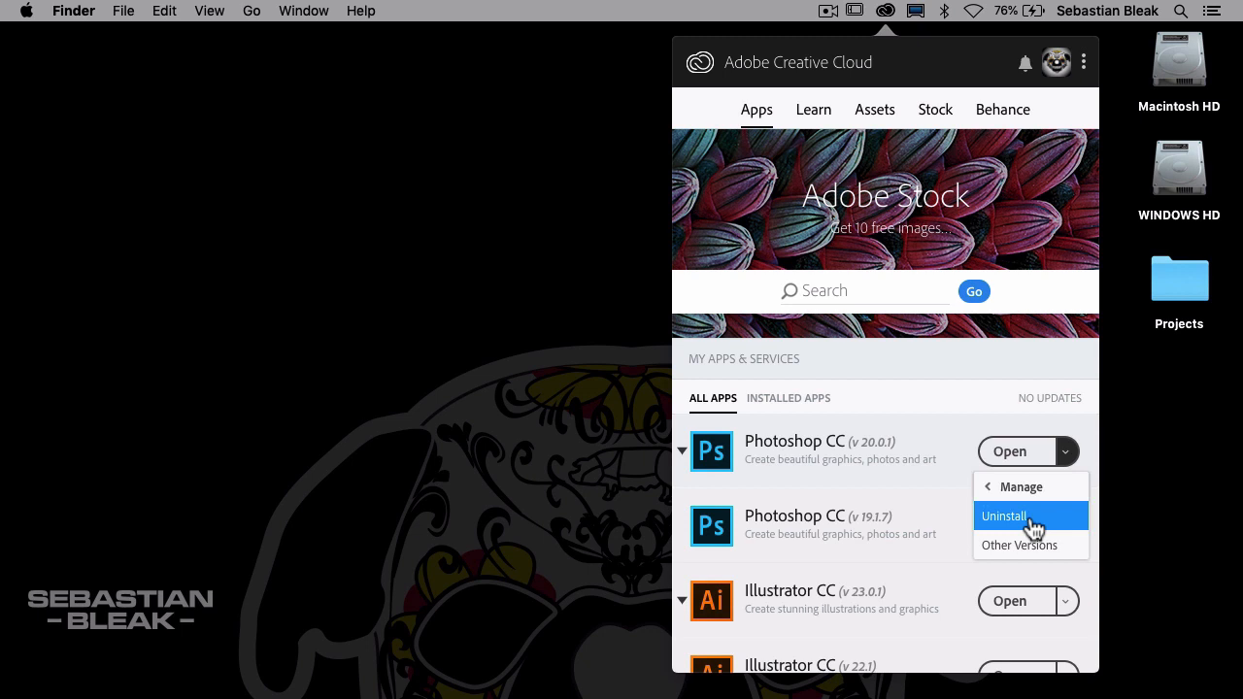
pyautogui.click(1037, 516)
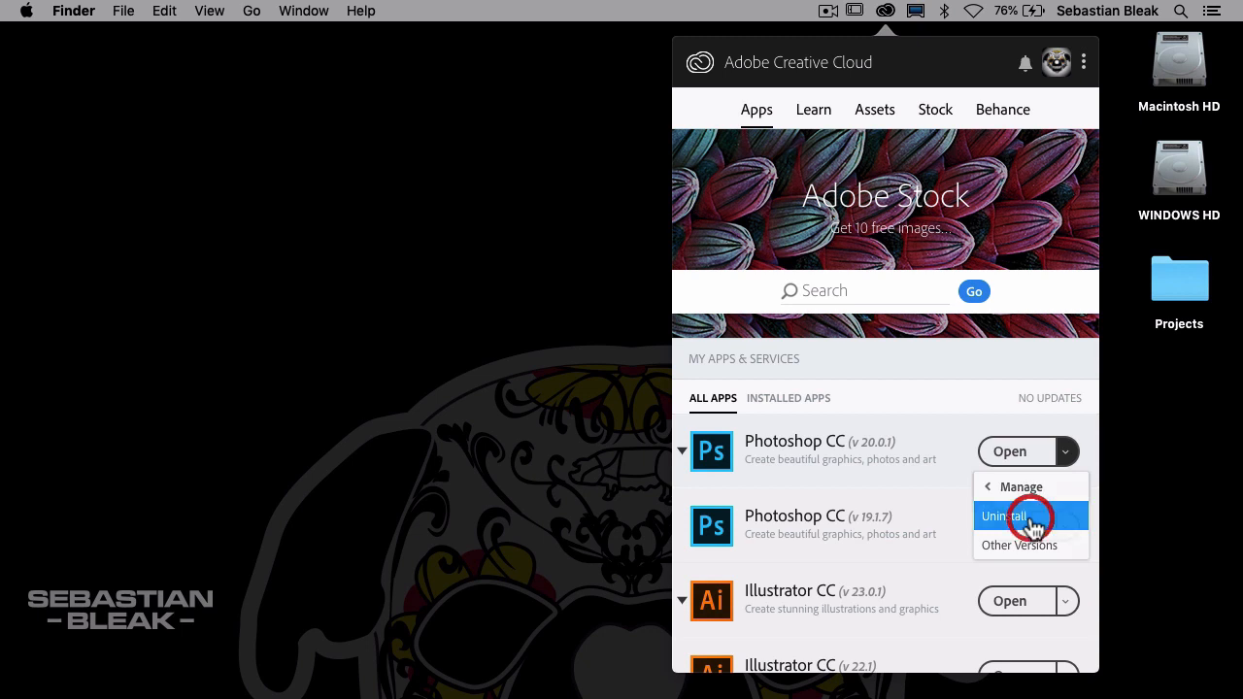
pyautogui.click(1005, 516)
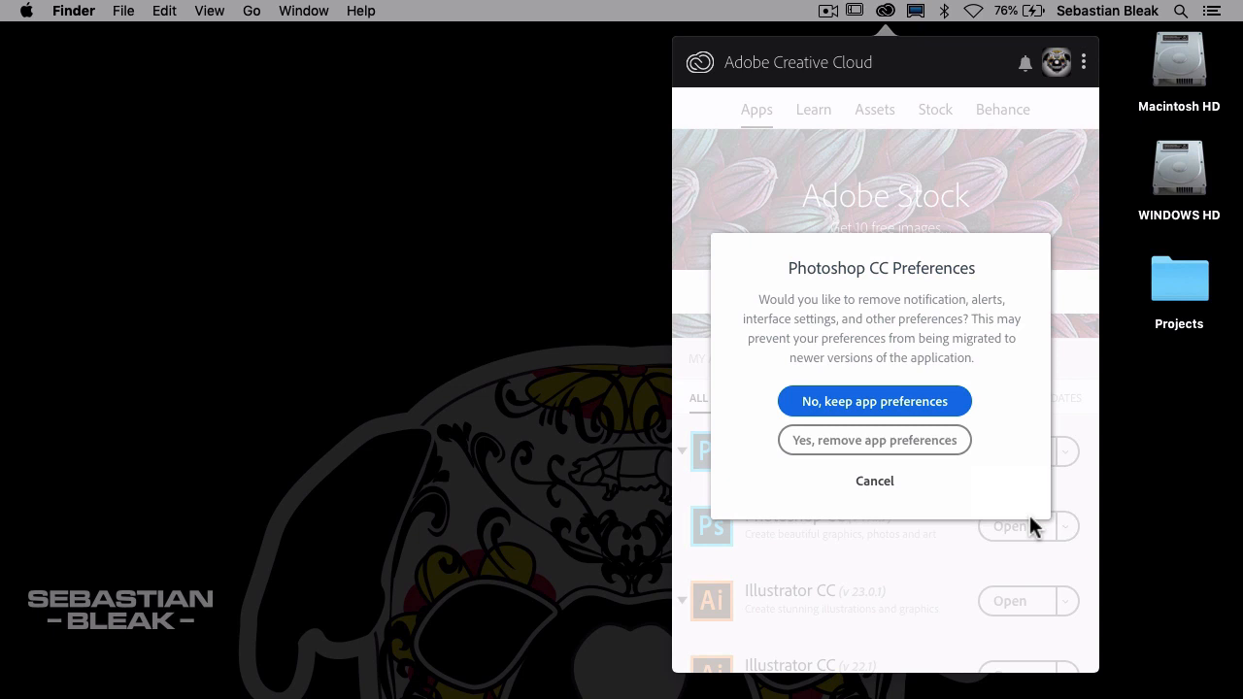
pyautogui.moveTo(874, 440)
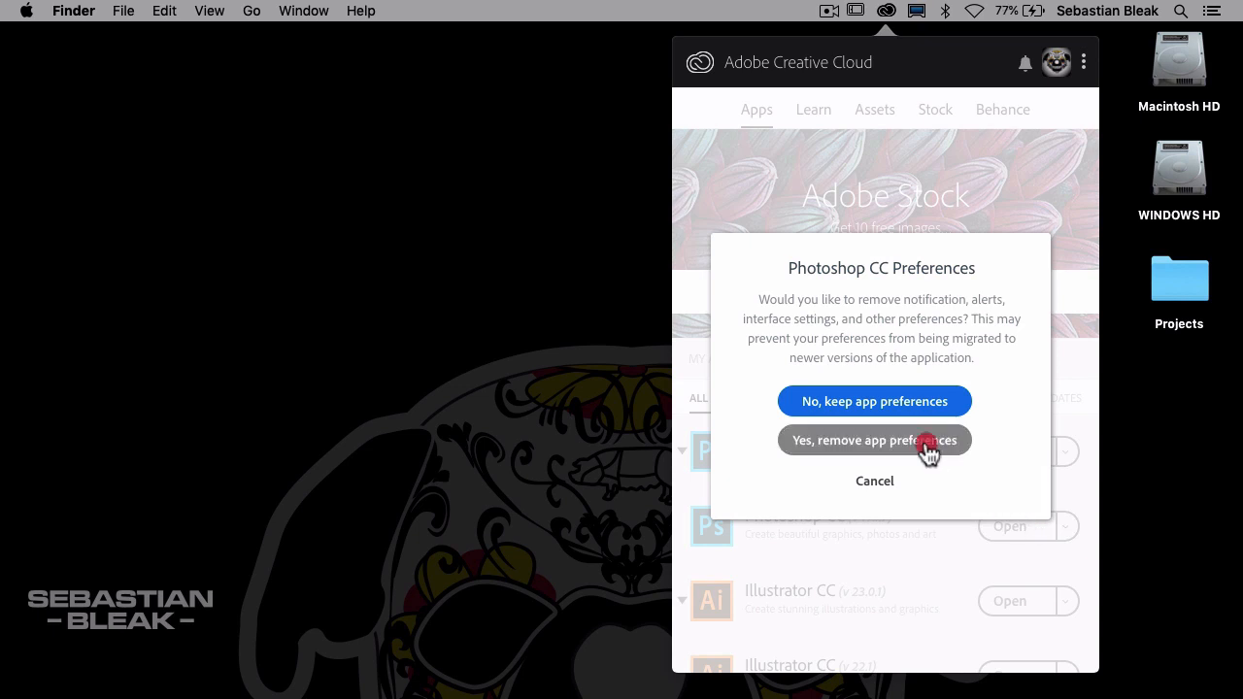
# Choose 'Yes, remove app preferences' to uninstall Photoshop CC with its preferences.
pyautogui.click(874, 440)
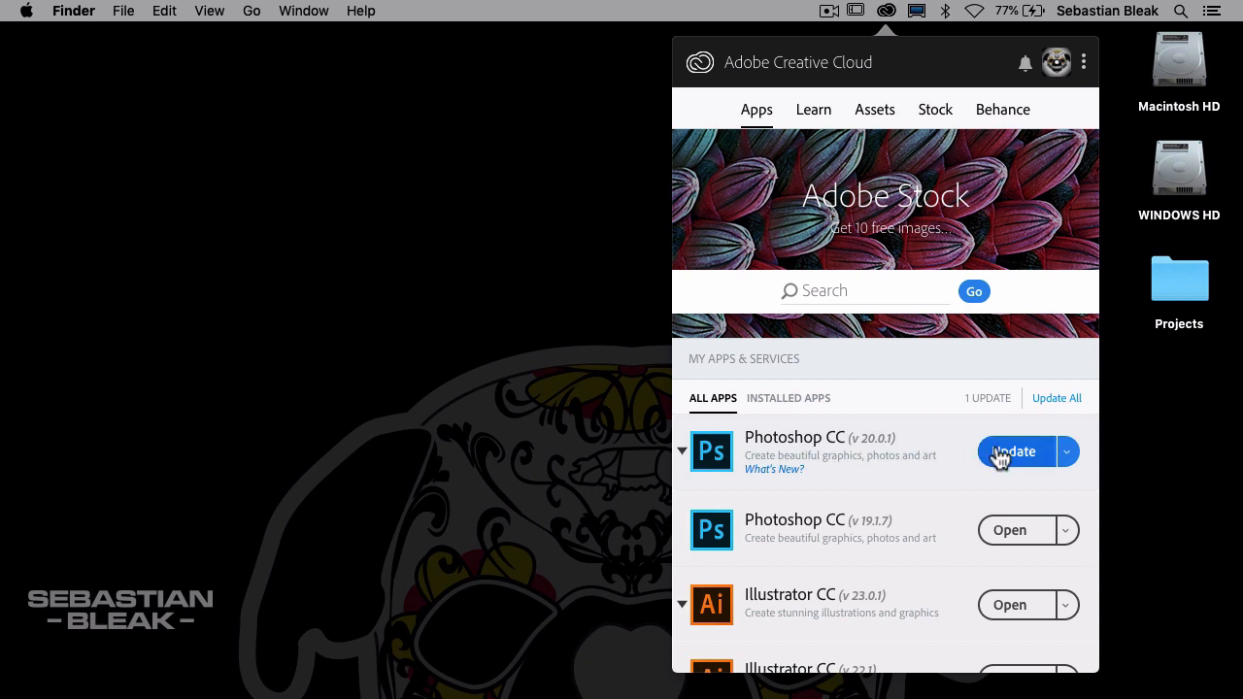
# Update Photoshop CC with Import previous settings off and Remove old versions on.
pyautogui.click(1013, 452)
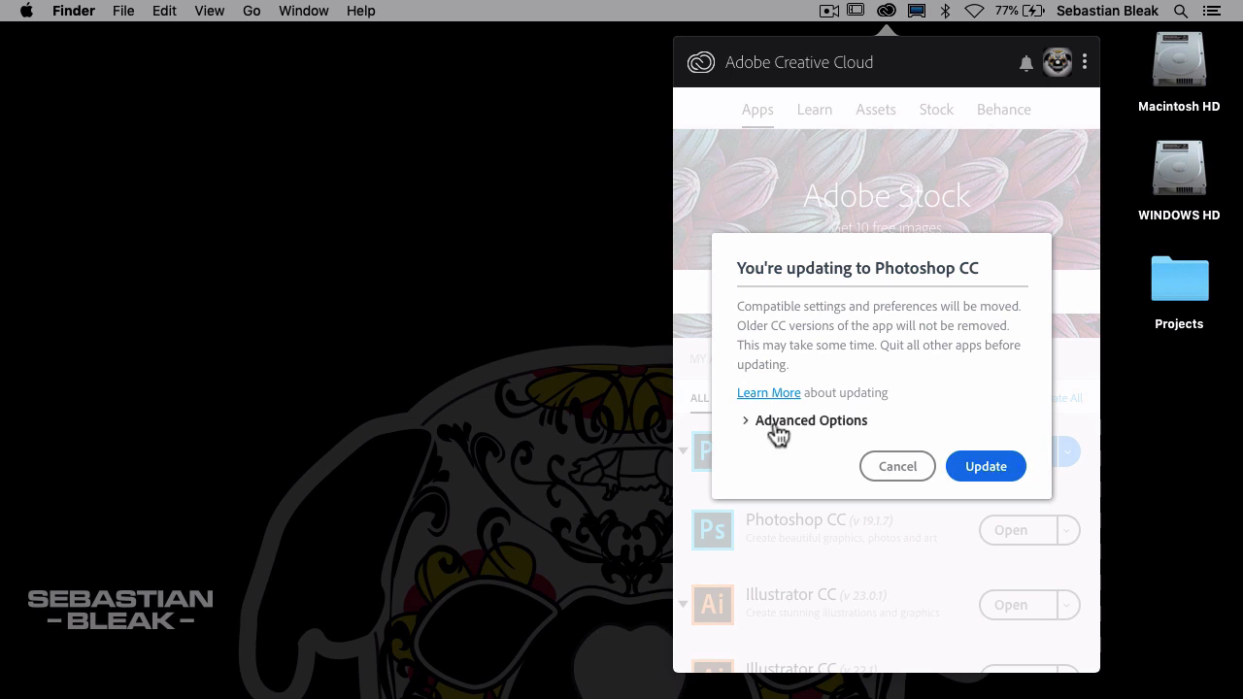
pyautogui.click(804, 420)
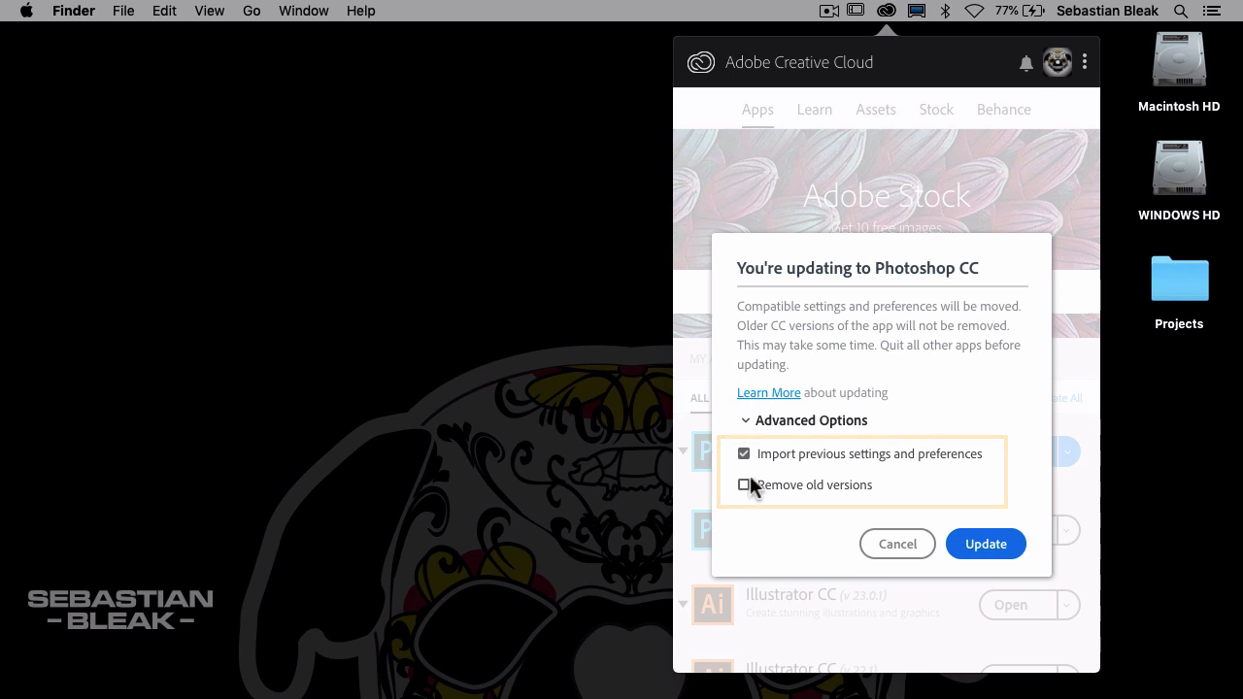
pyautogui.click(743, 453)
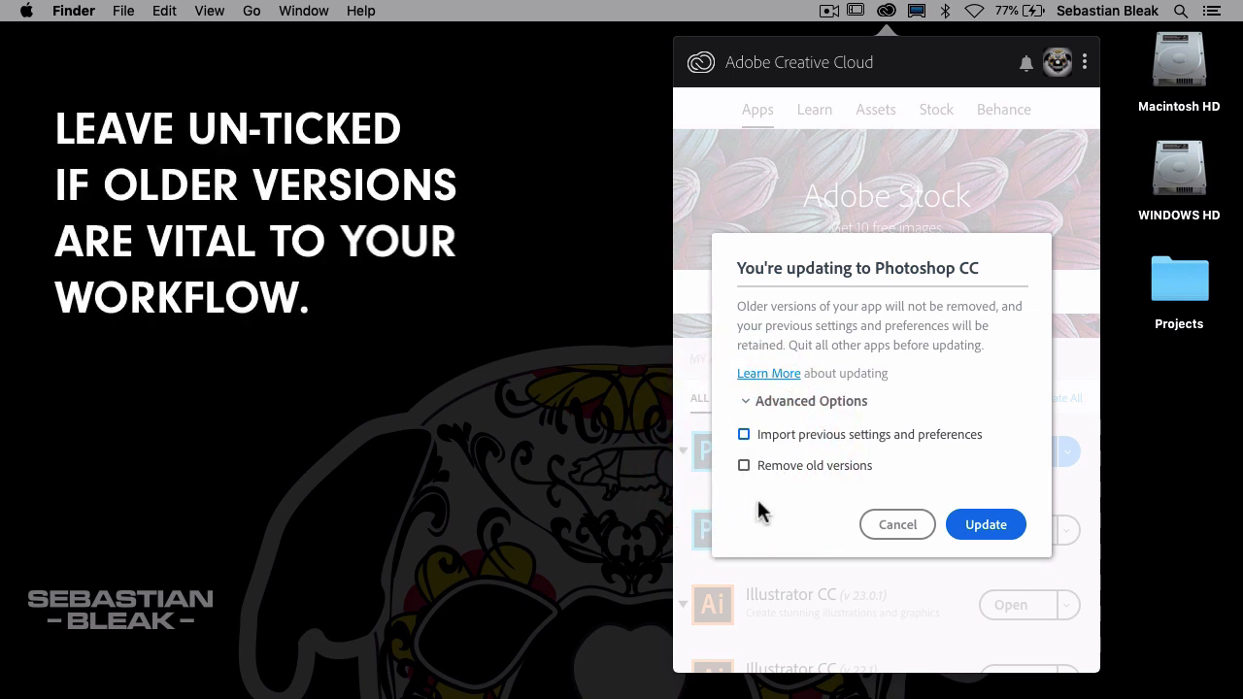
pyautogui.click(743, 465)
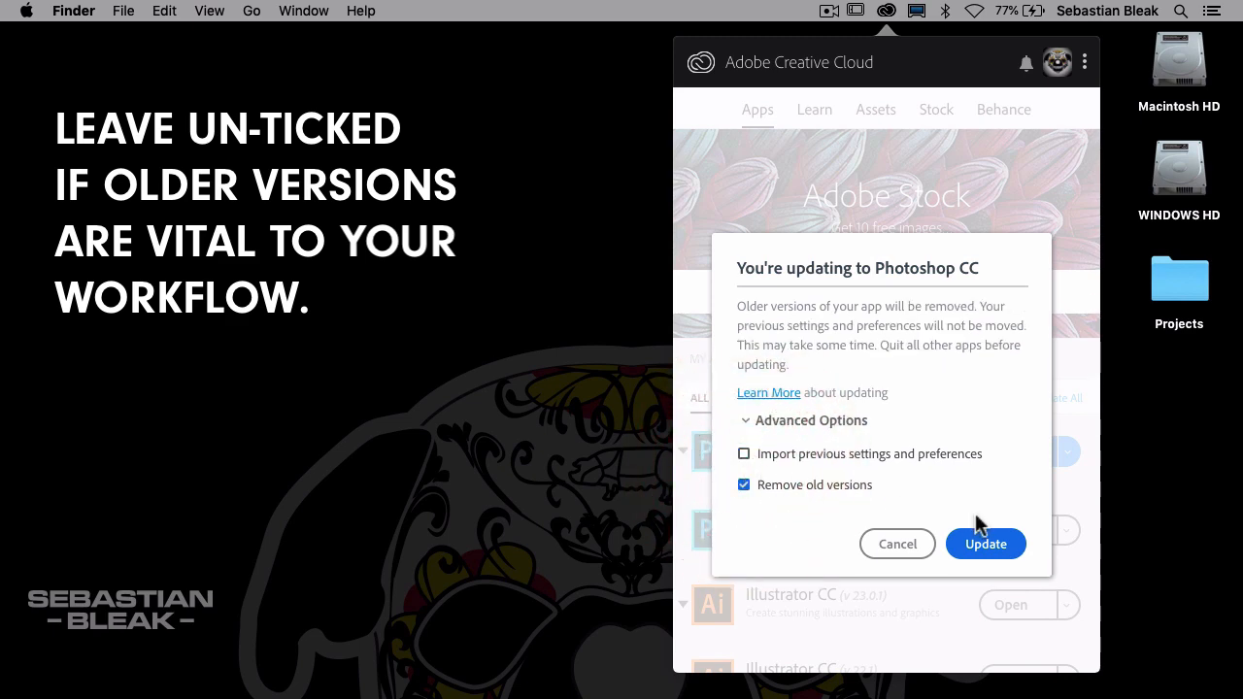
pyautogui.click(985, 544)
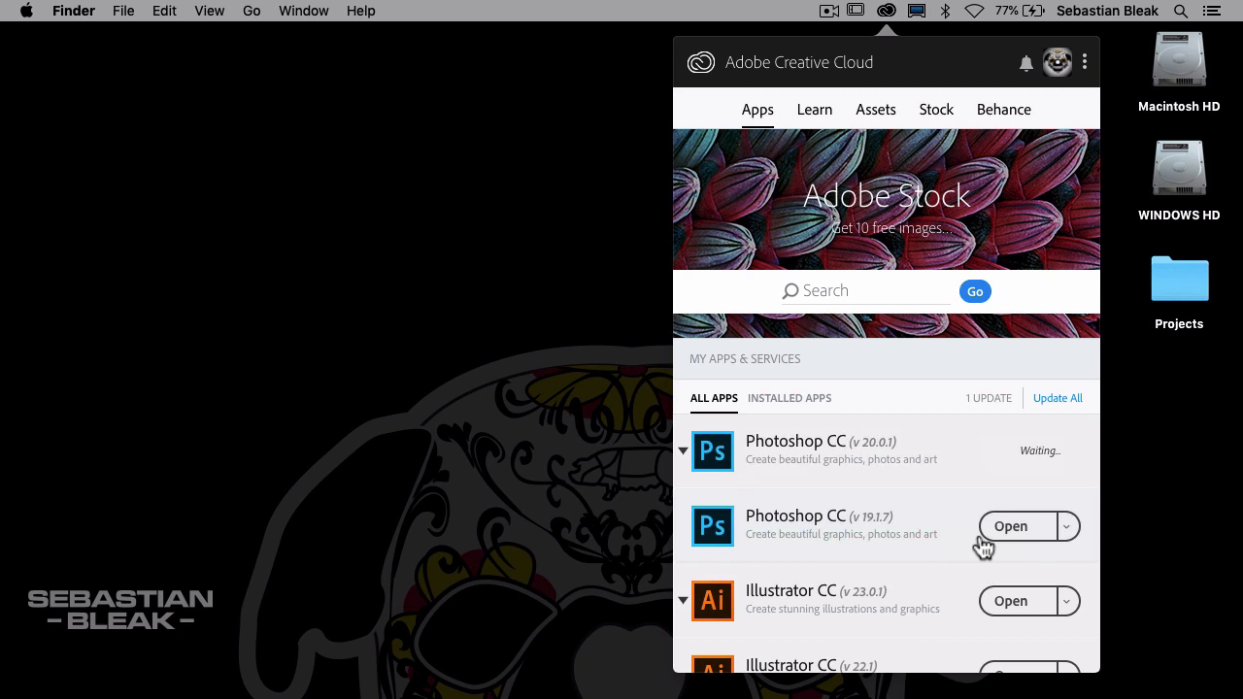
pyautogui.click(1057, 398)
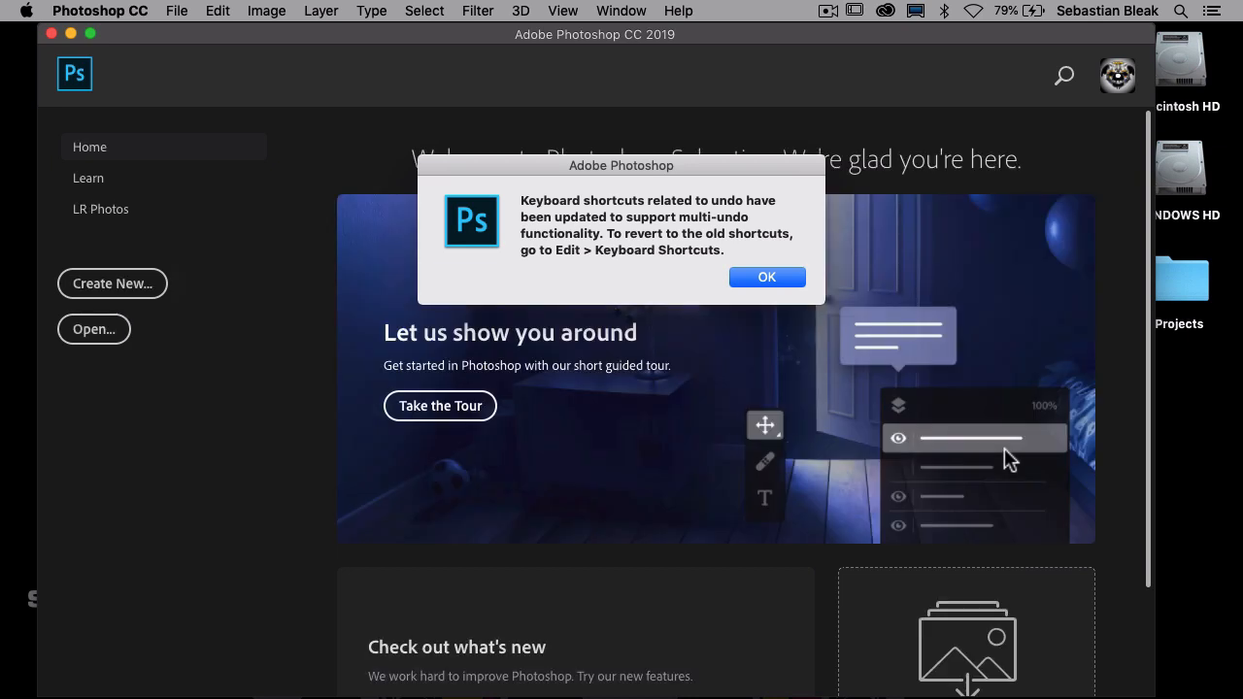
# Click OK on the keyboard shortcuts alert to reveal the Photoshop CC 2019 home screen.
pyautogui.click(766, 276)
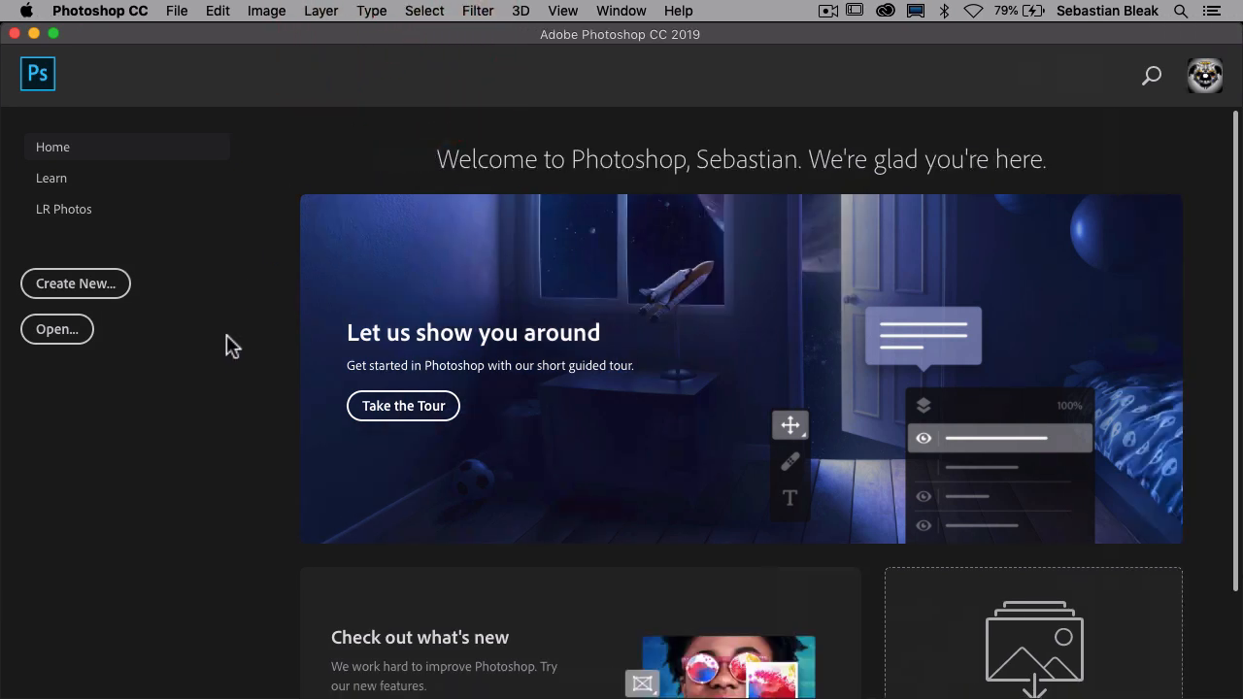
pyautogui.moveTo(227, 355)
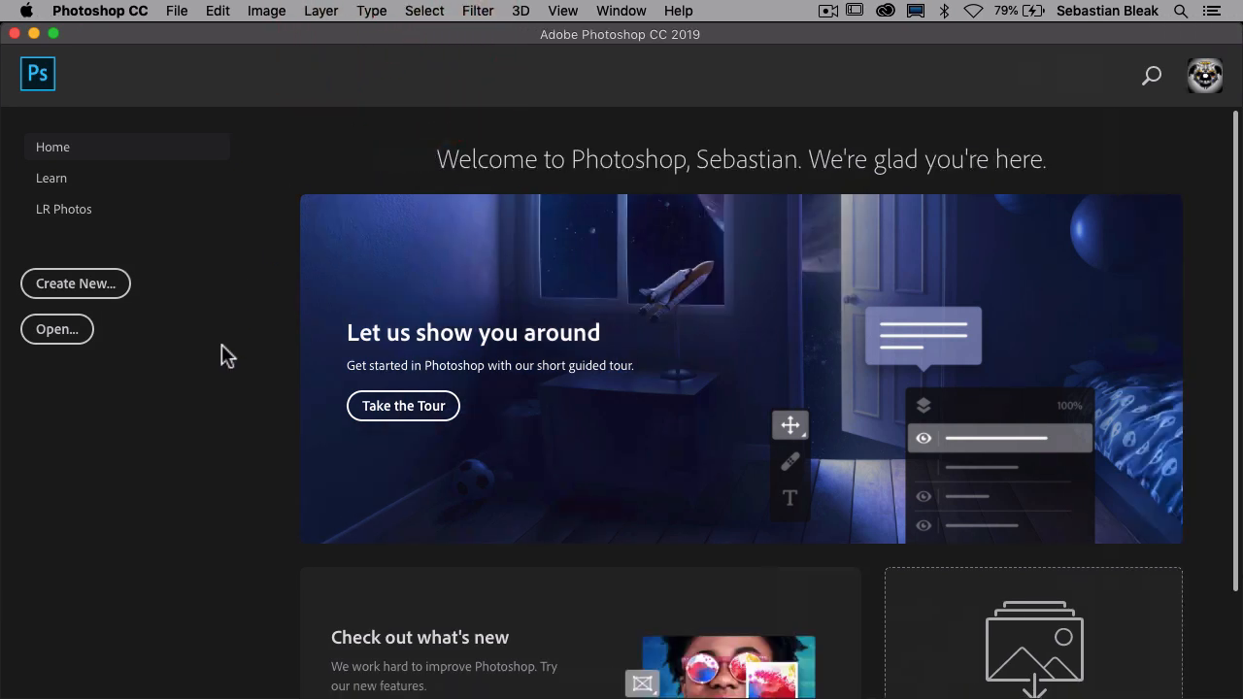